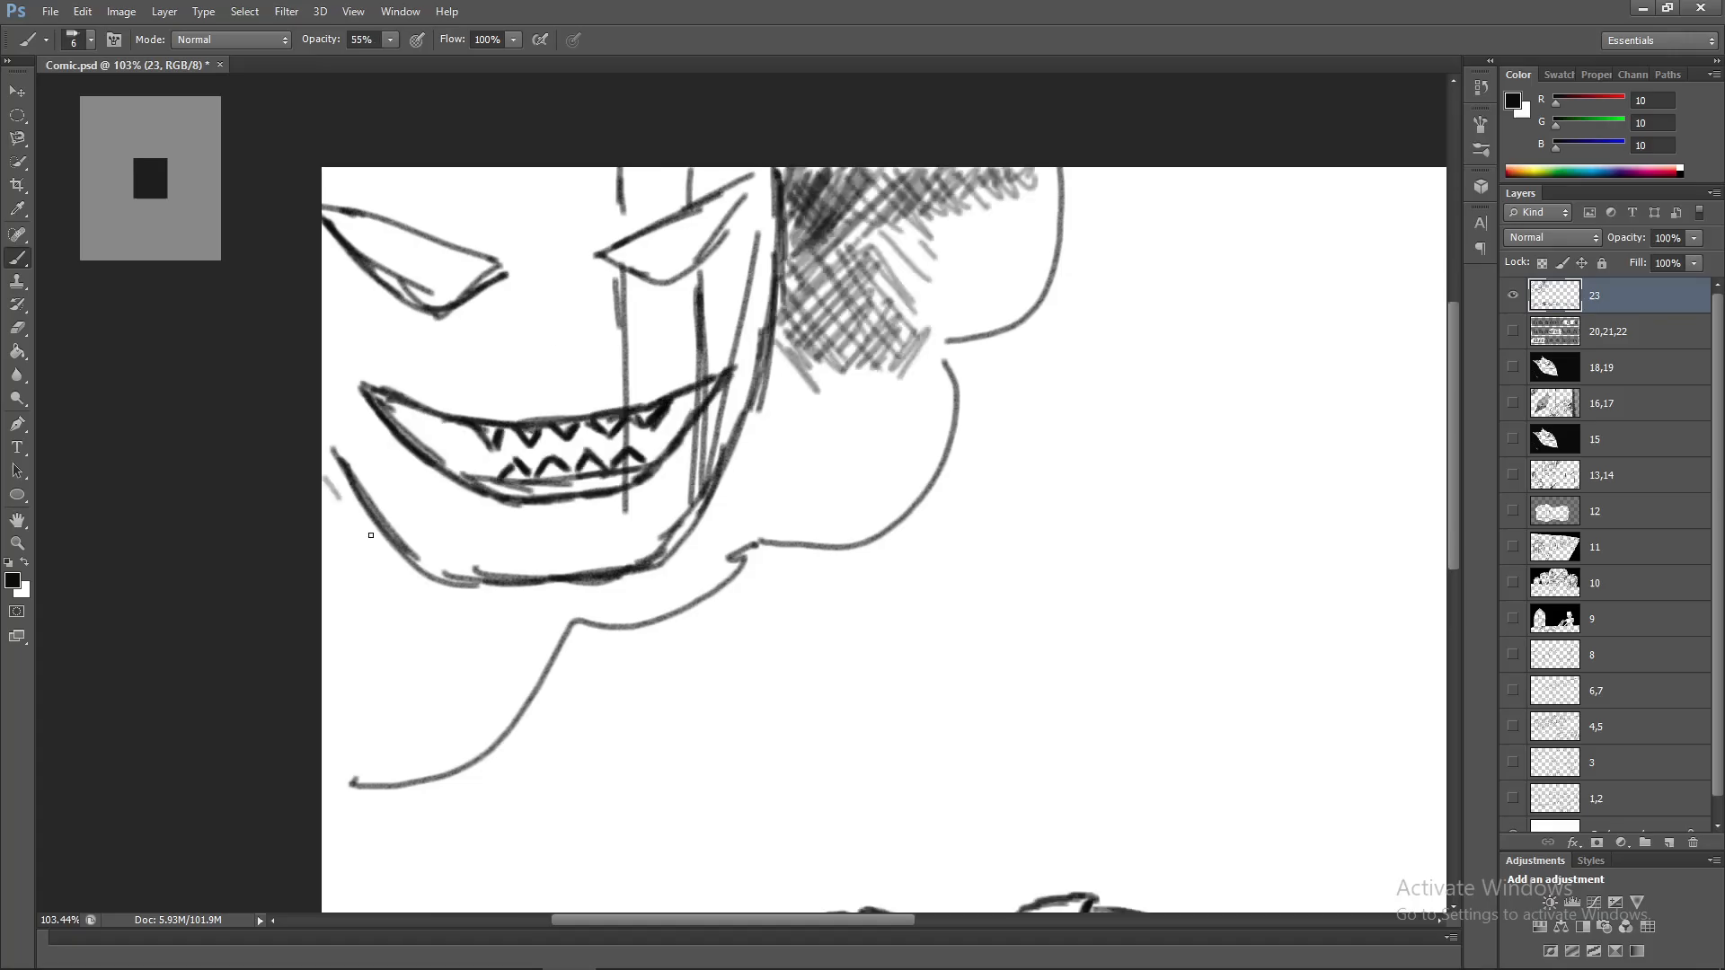
# Switch to Illustrator's Comic.ai and lay out the panels with a new row of blank artboards below.
pyautogui.press('alt+tab')
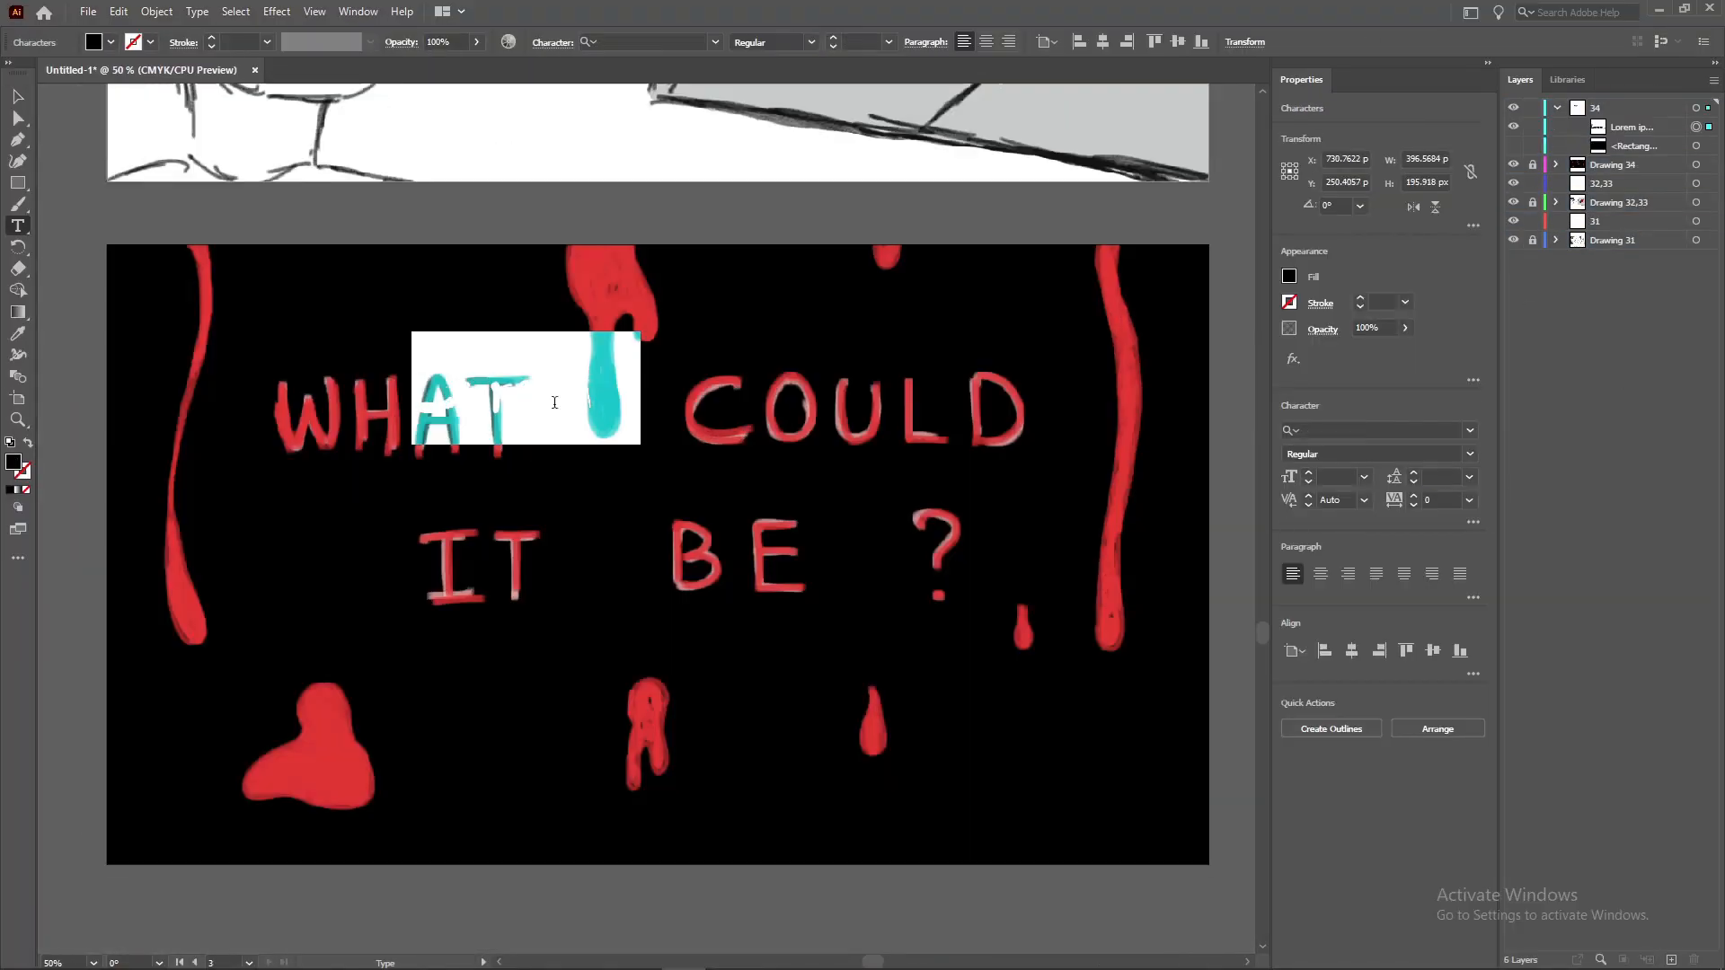
pyautogui.click(352, 70)
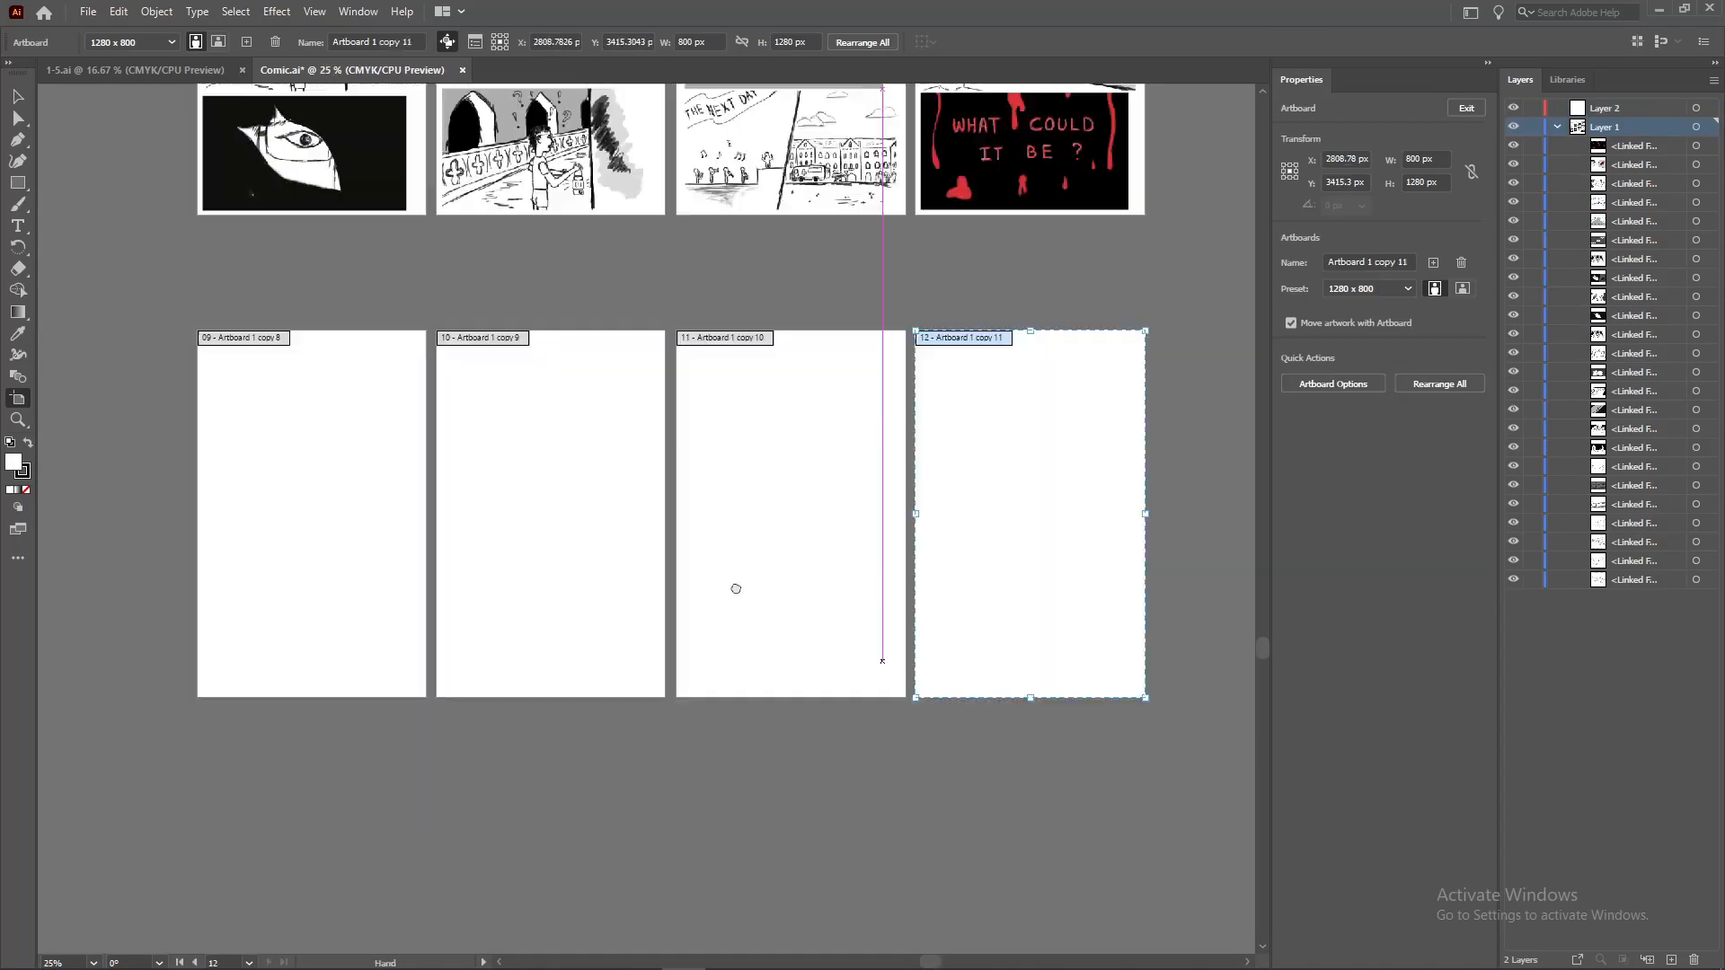